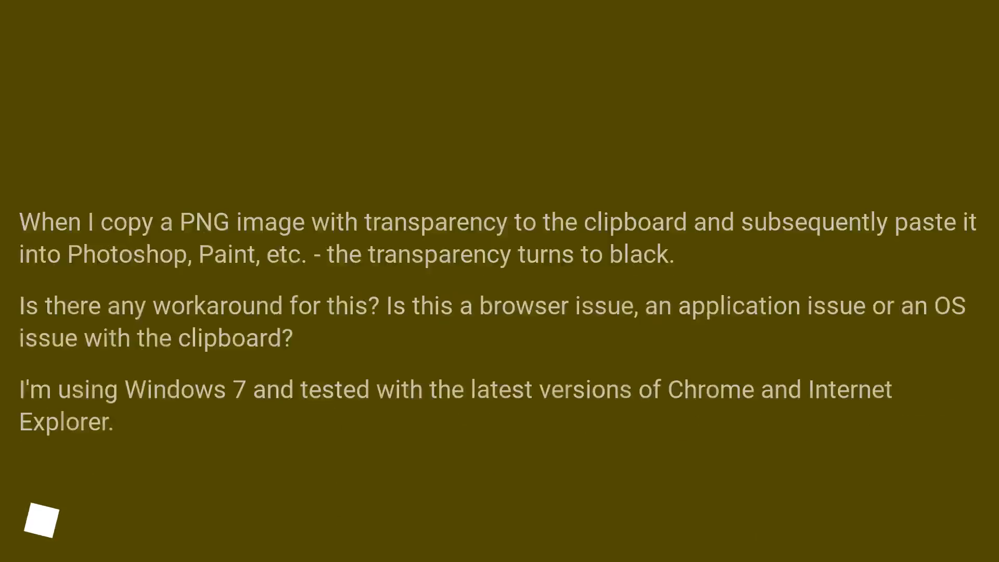
scroll(up, 3)
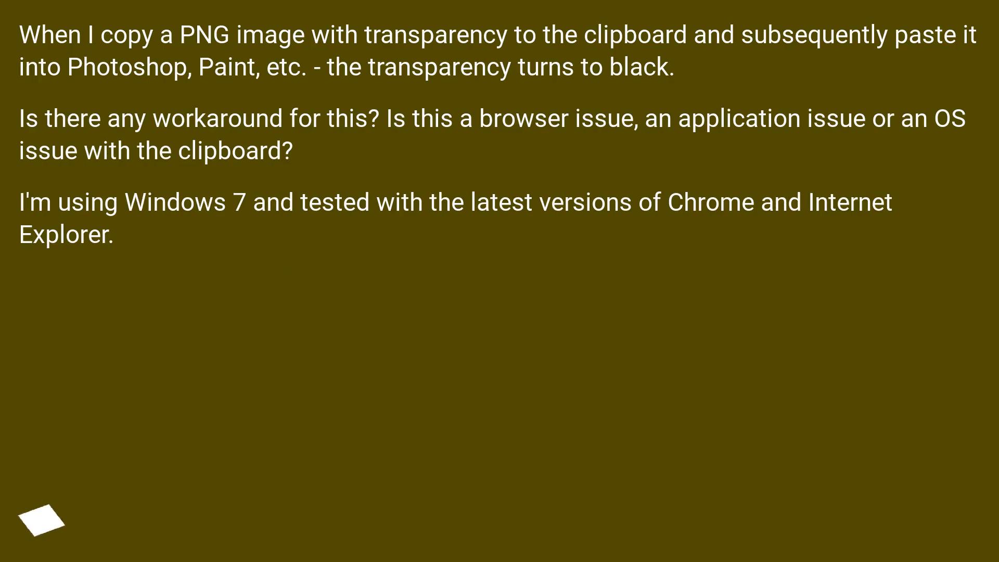